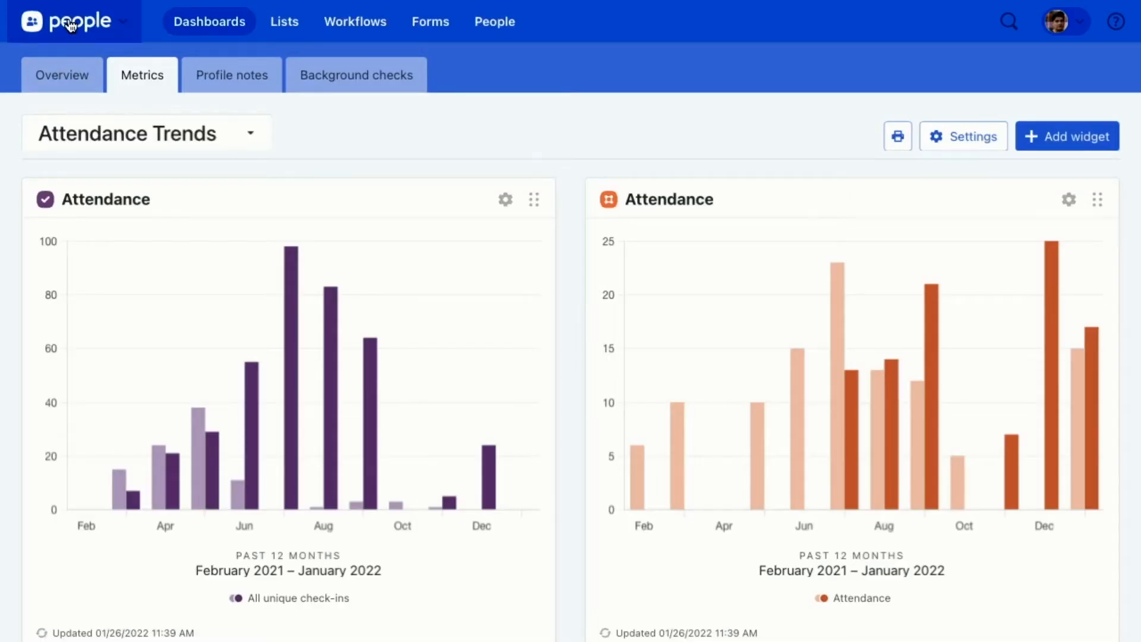
Step: Switch from People to Planning Center Home via the product switcher, landing on My dashboard
{"action": "left_click", "coordinate": [72, 21]}
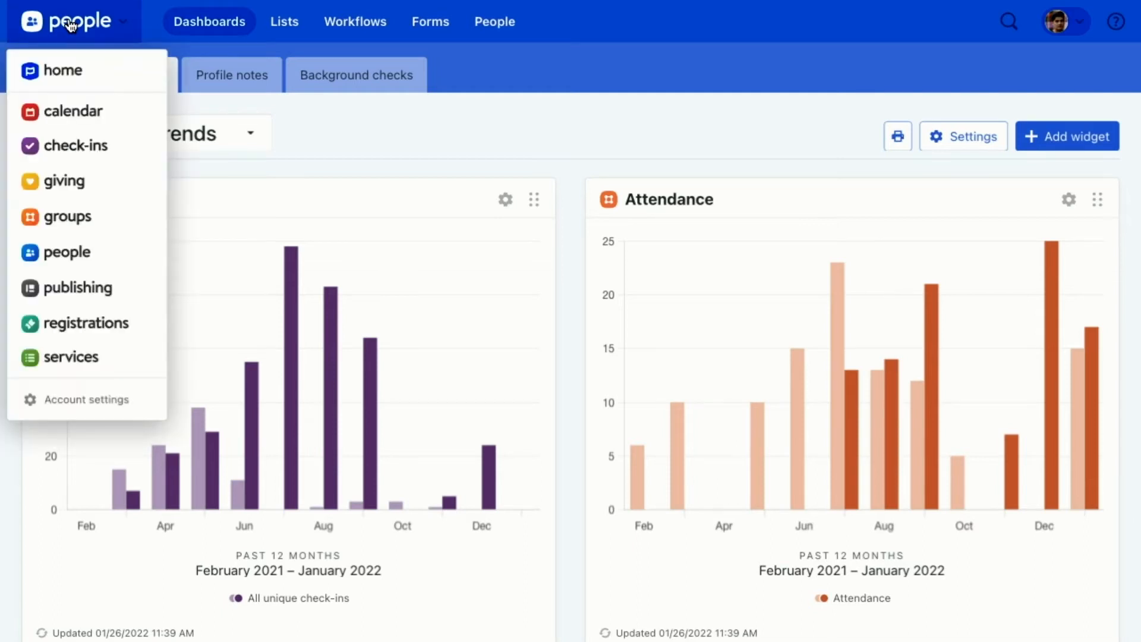
{"action": "mouse_move", "coordinate": [89, 76]}
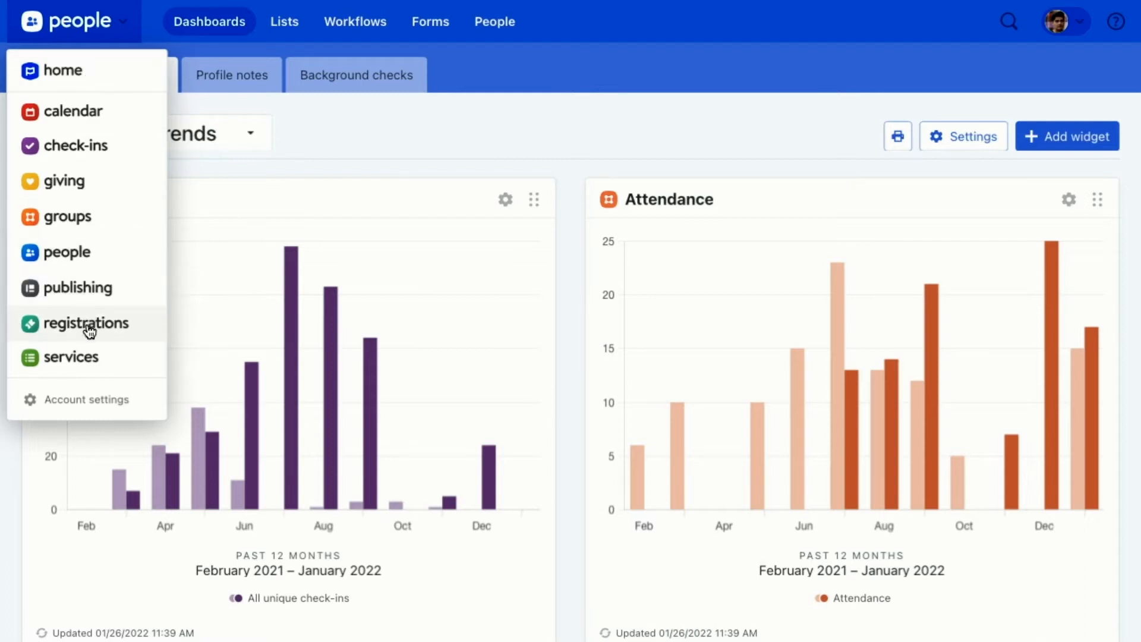
{"action": "mouse_move", "coordinate": [84, 111]}
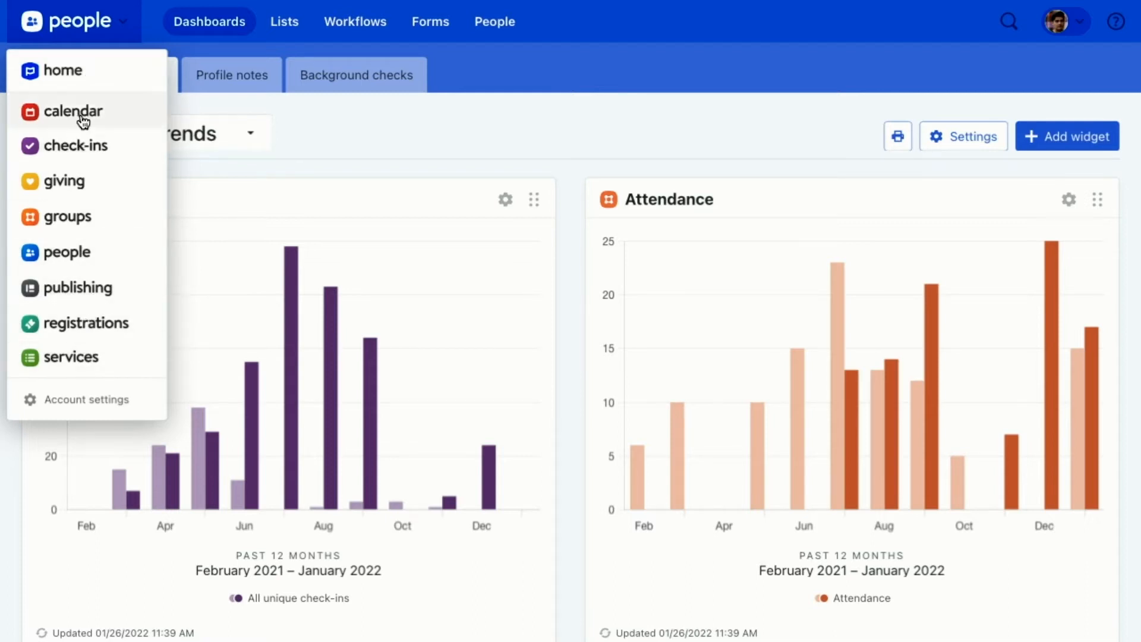
{"action": "mouse_move", "coordinate": [82, 145]}
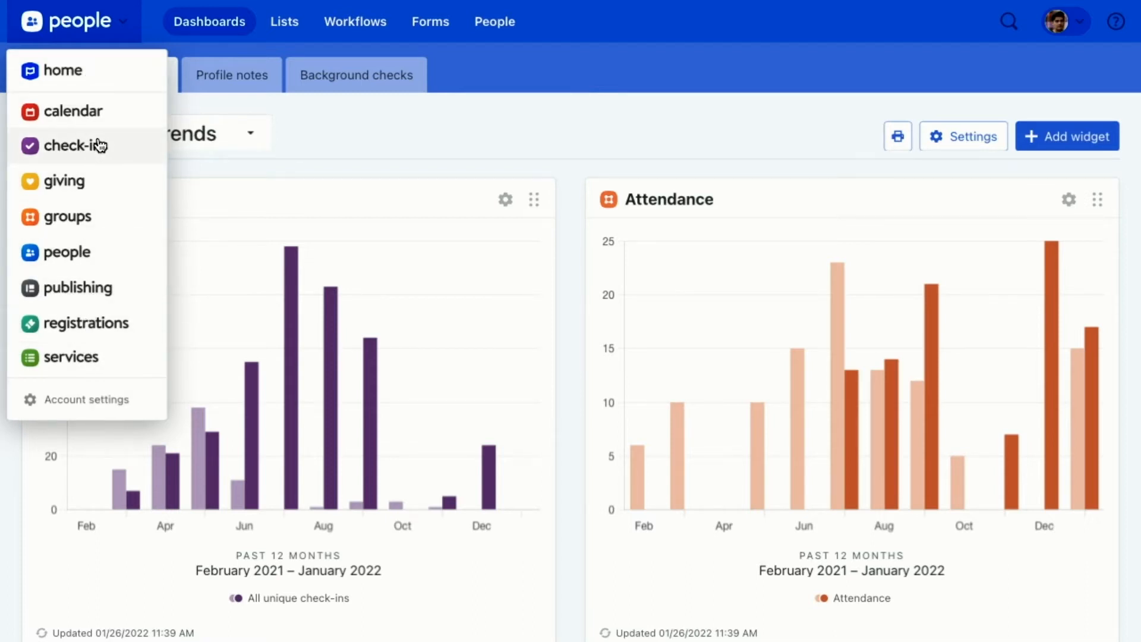
{"action": "mouse_move", "coordinate": [70, 70]}
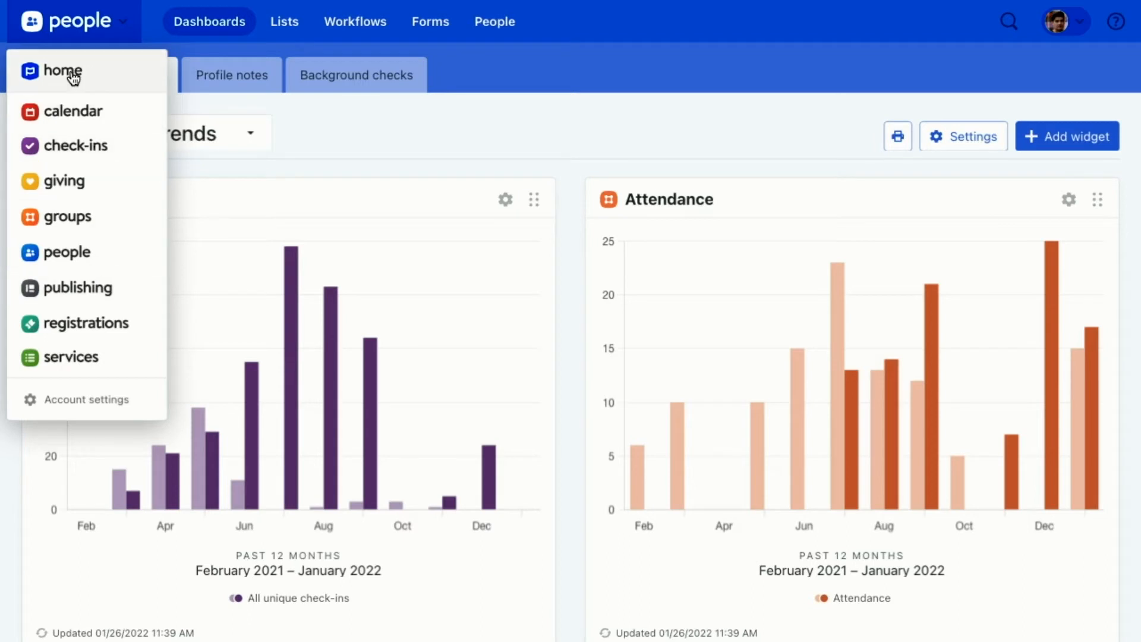
{"action": "left_click", "coordinate": [61, 70]}
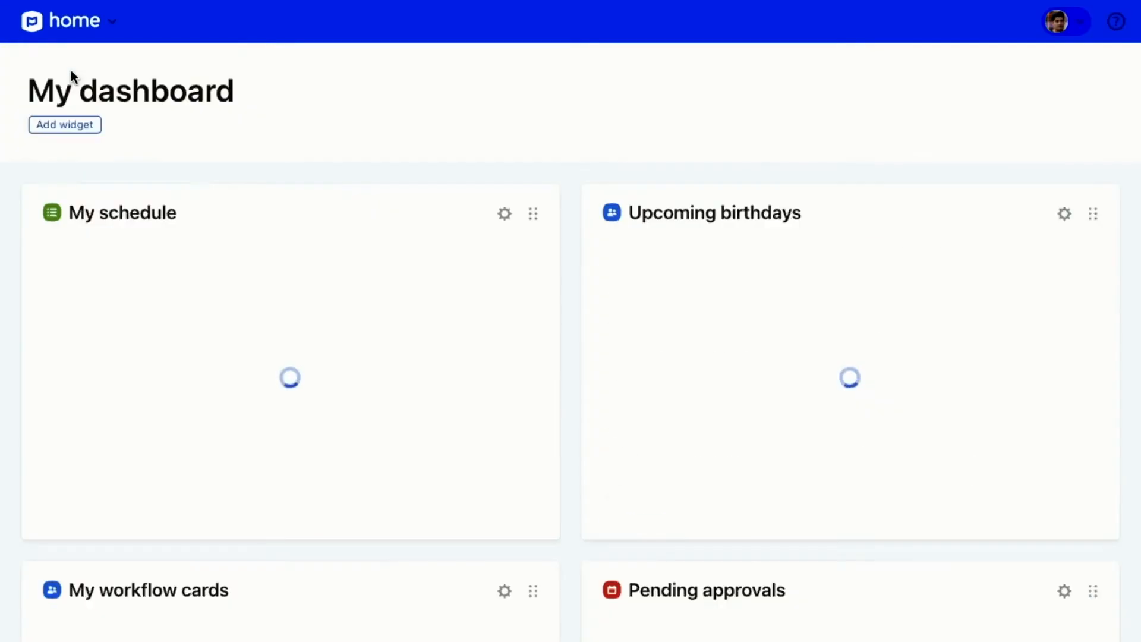